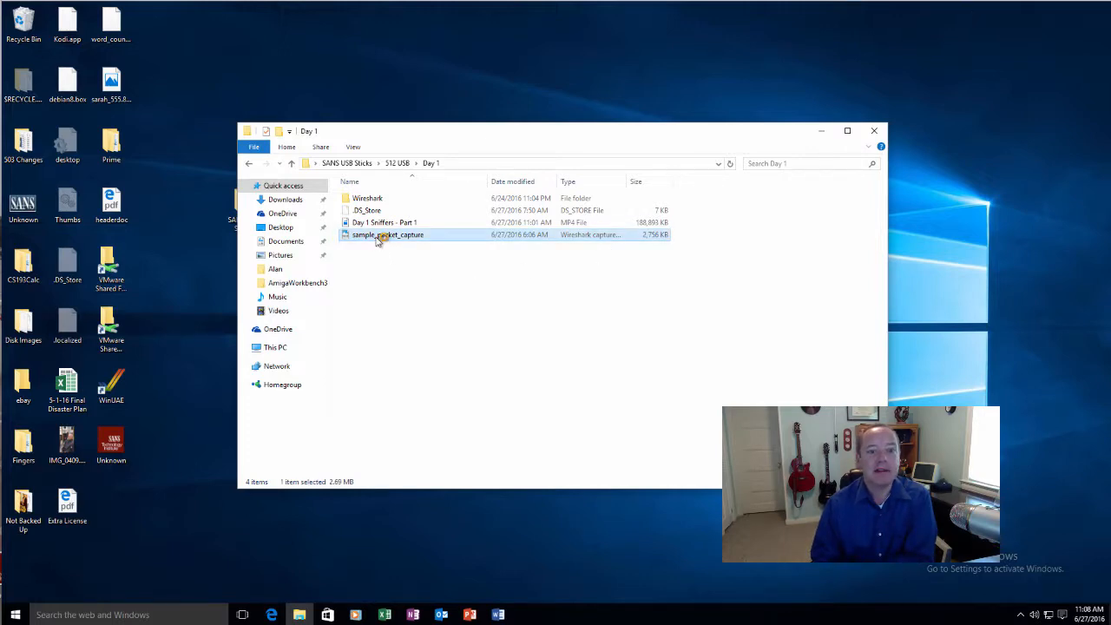
Open sample_packet_capture from the Day 1 folder in Wireshark
{"action": "double_click", "coordinate": [388, 234]}
{"action": "type", "text": "not tcp.port==80 and not tcp.port==443"}
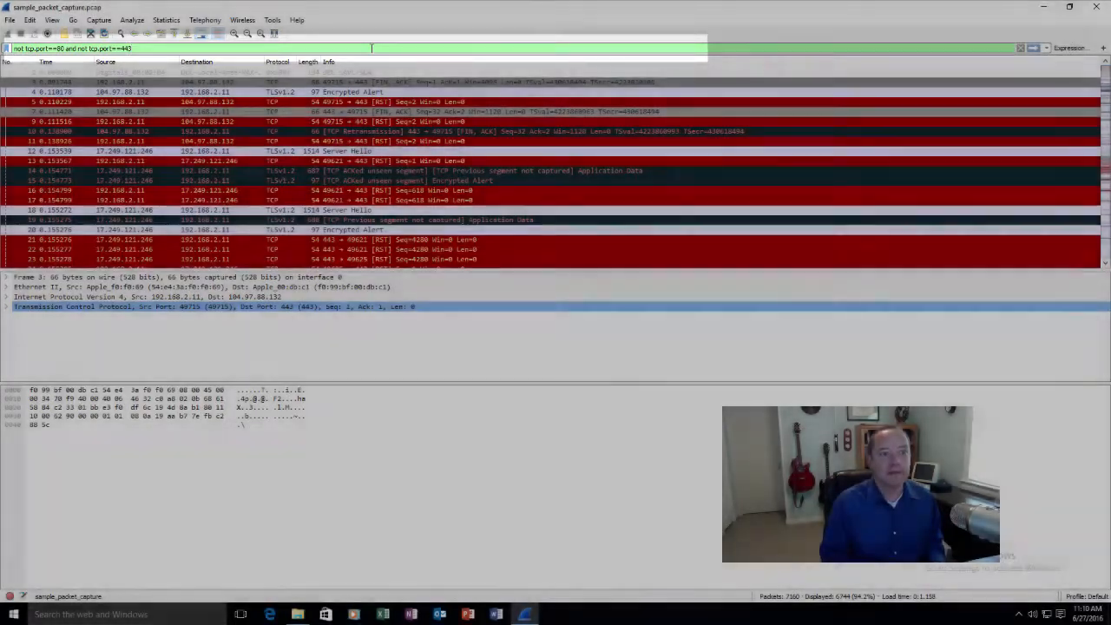
Apply the display filter 'not tcp.port==80 and not tcp.port==443'
{"action": "key", "text": "Return"}
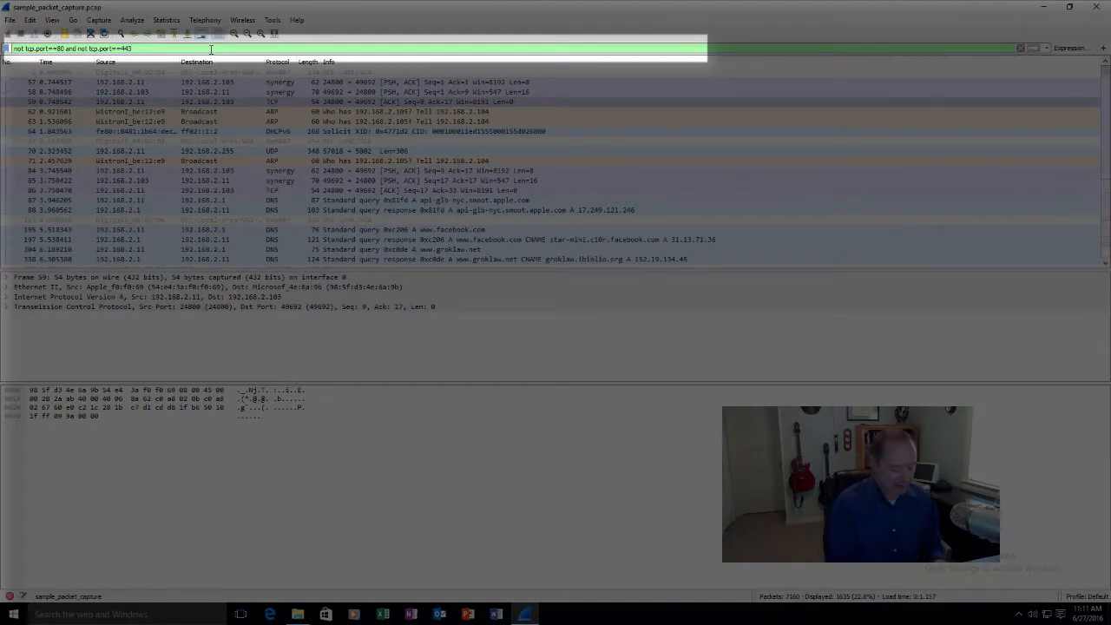
{"action": "type", "text": "a"}
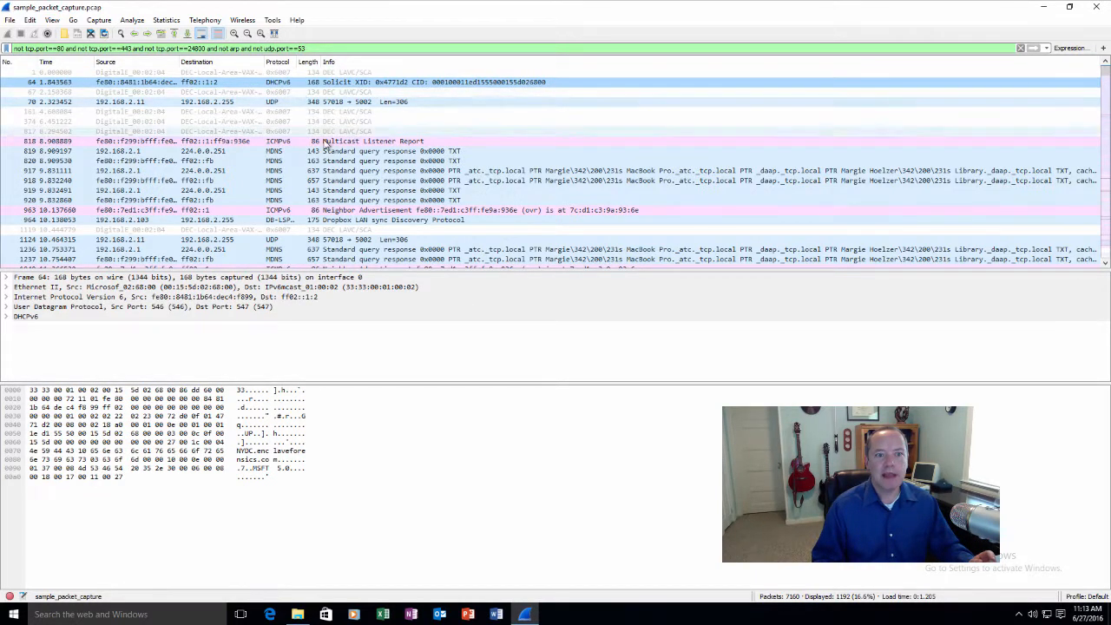
{"action": "mouse_move", "coordinate": [346, 156]}
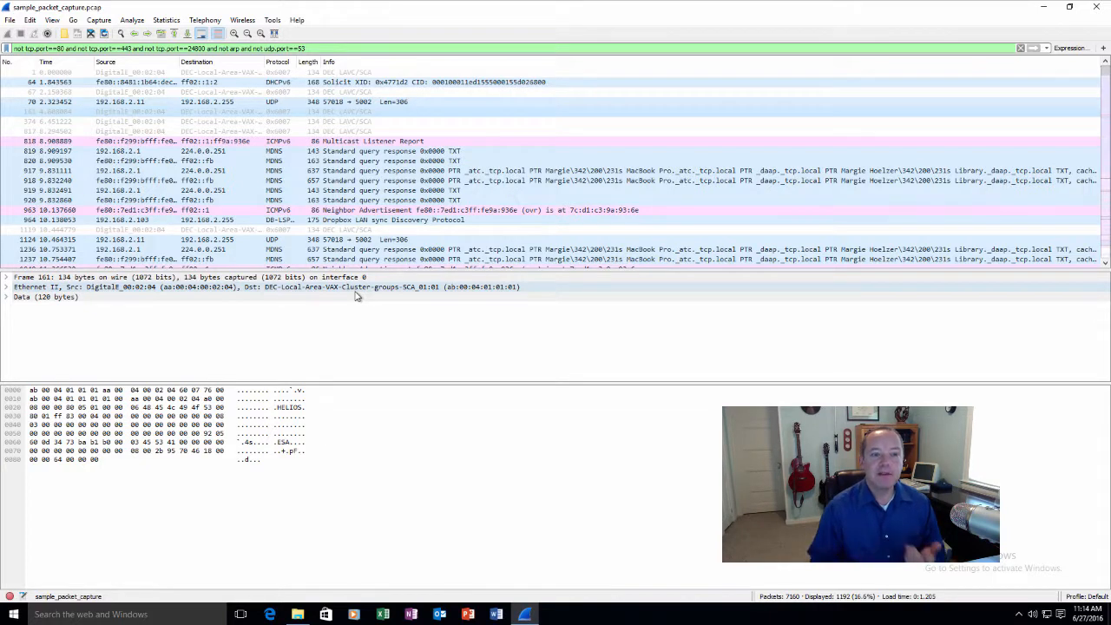
Scroll down the filtered list to the spanning-tree, ICMPv6 and DHCPv6 packets
{"action": "scroll", "scroll_direction": "down", "scroll_amount": 3}
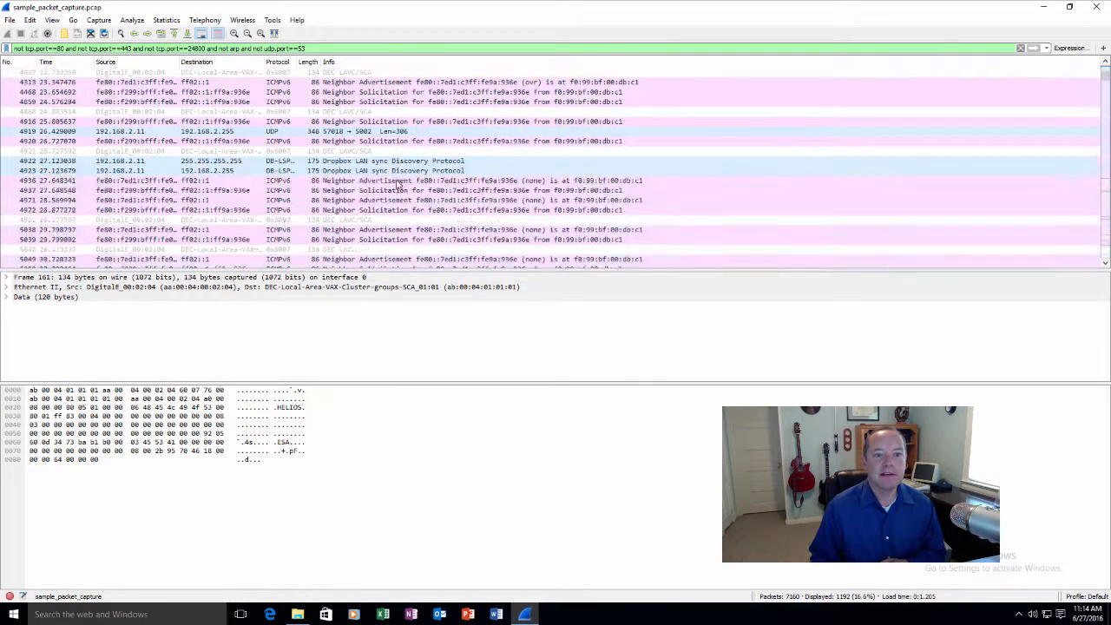
{"action": "scroll", "scroll_direction": "down", "scroll_amount": 3}
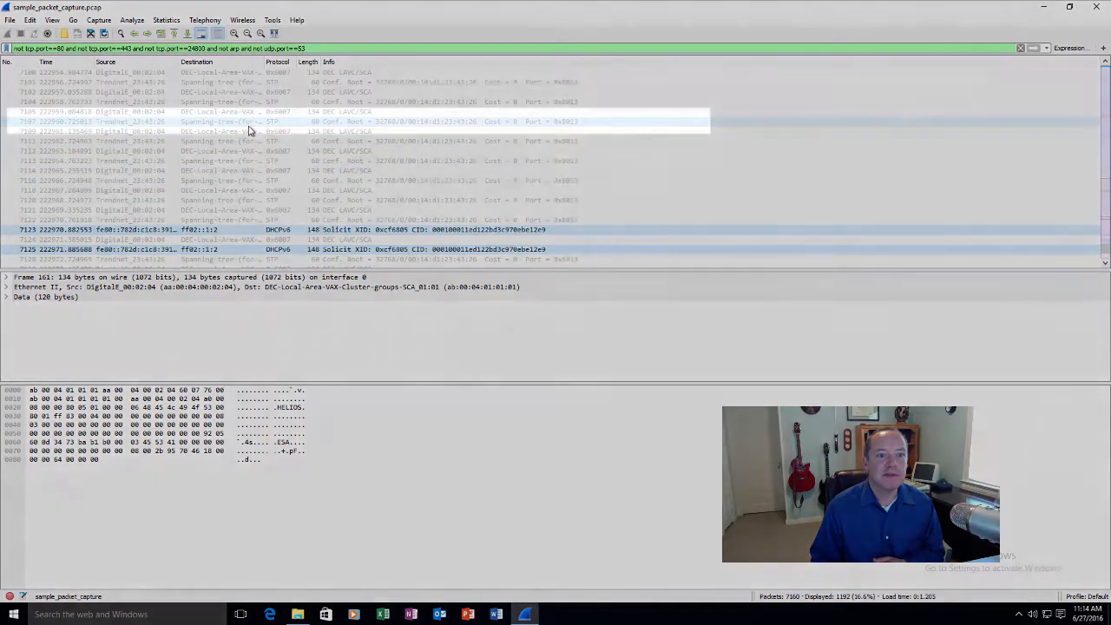
Select a Spanning Tree Protocol packet to inspect its 60-byte frame layers
{"action": "left_click", "coordinate": [395, 121]}
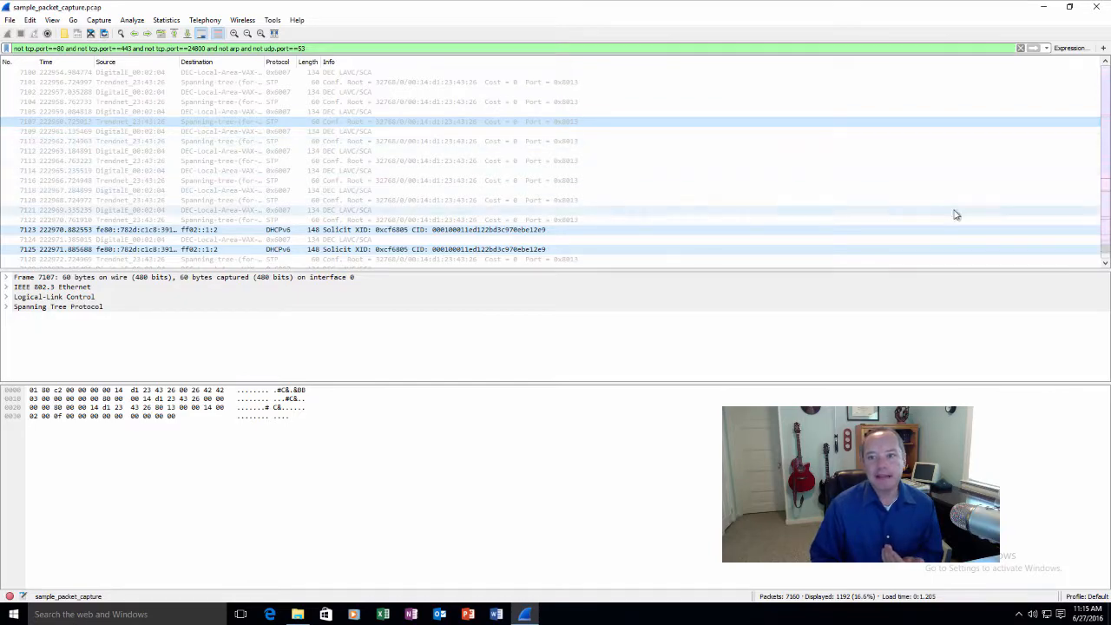
{"action": "scroll", "scroll_direction": "down", "scroll_amount": 3}
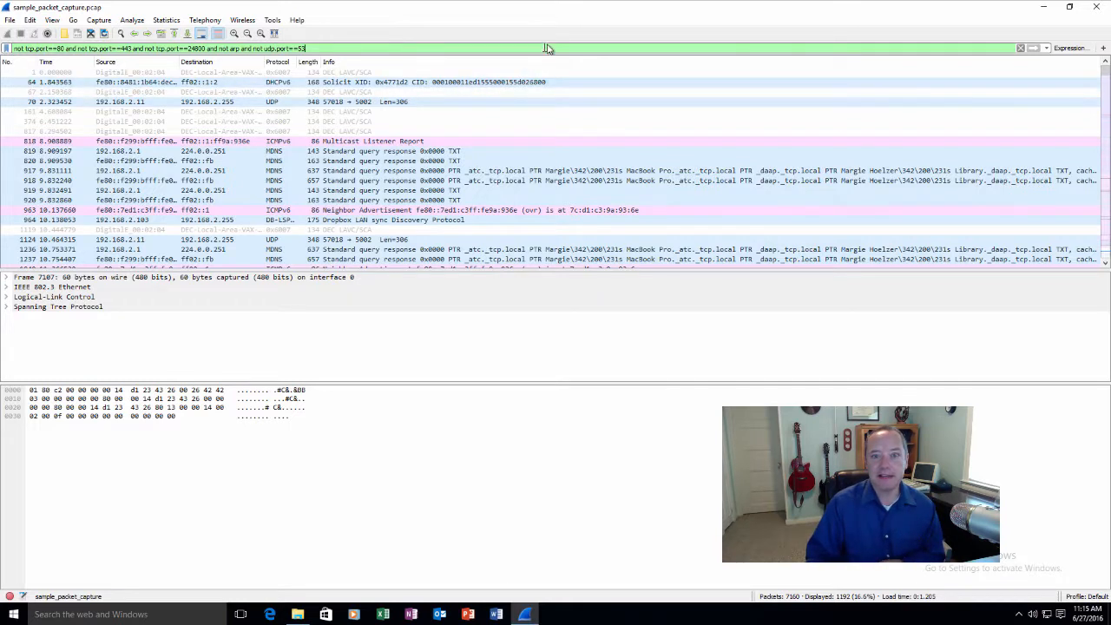
Select the whole display filter expression and clear it so all 7,100 packets show again
{"action": "right_click", "coordinate": [541, 49]}
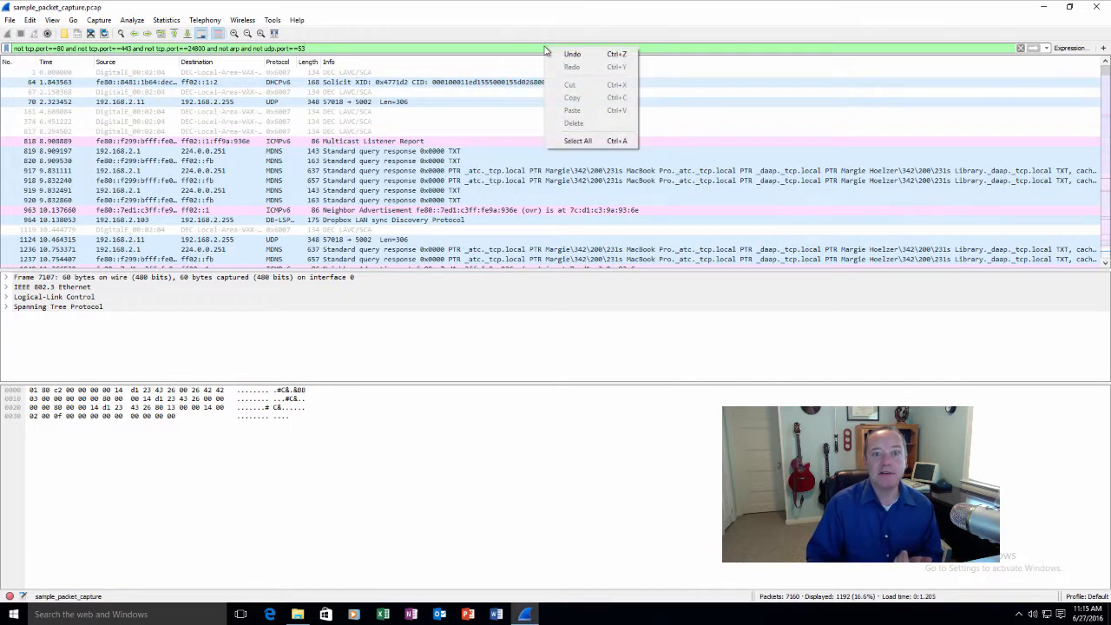
{"action": "left_click", "coordinate": [537, 47]}
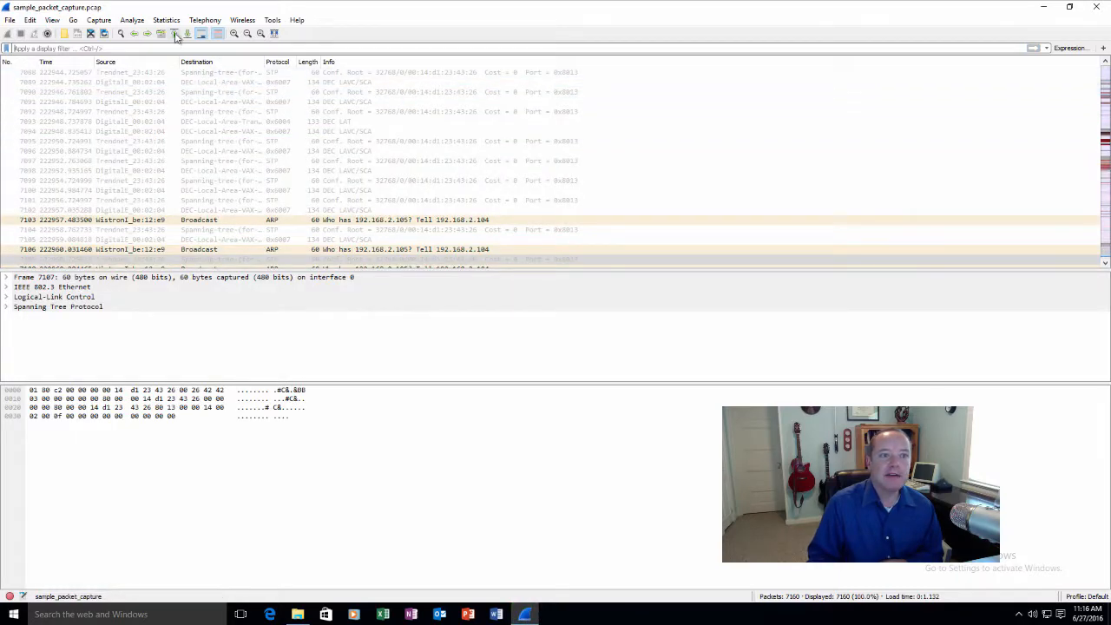
{"action": "left_click", "coordinate": [166, 19]}
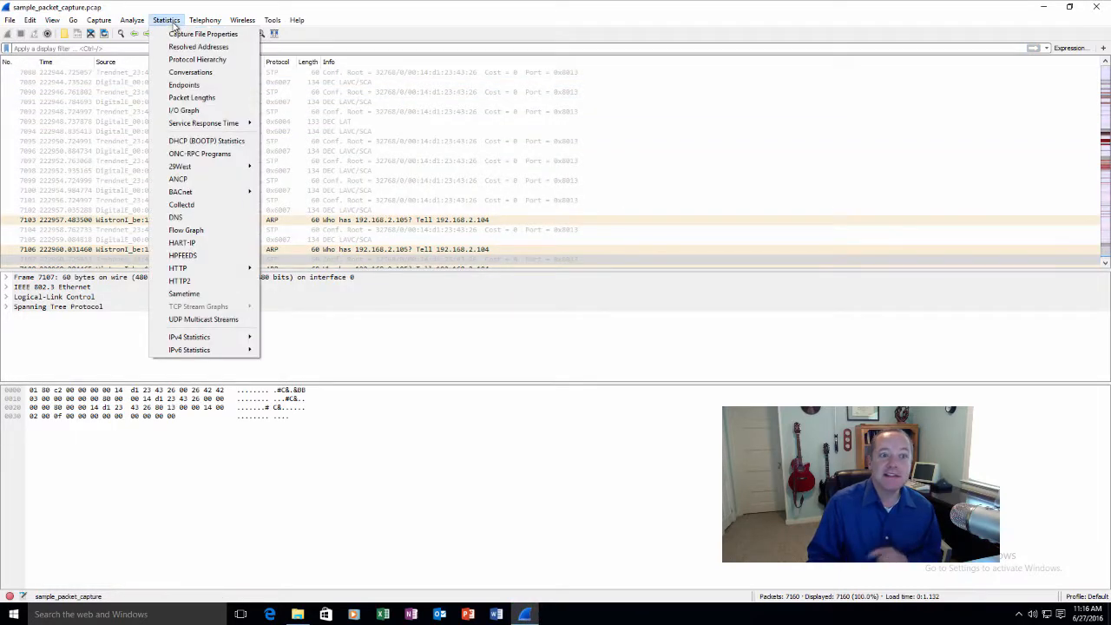
Bring up the Protocol Hierarchy Statistics window from the Statistics menu
{"action": "left_click", "coordinate": [167, 19]}
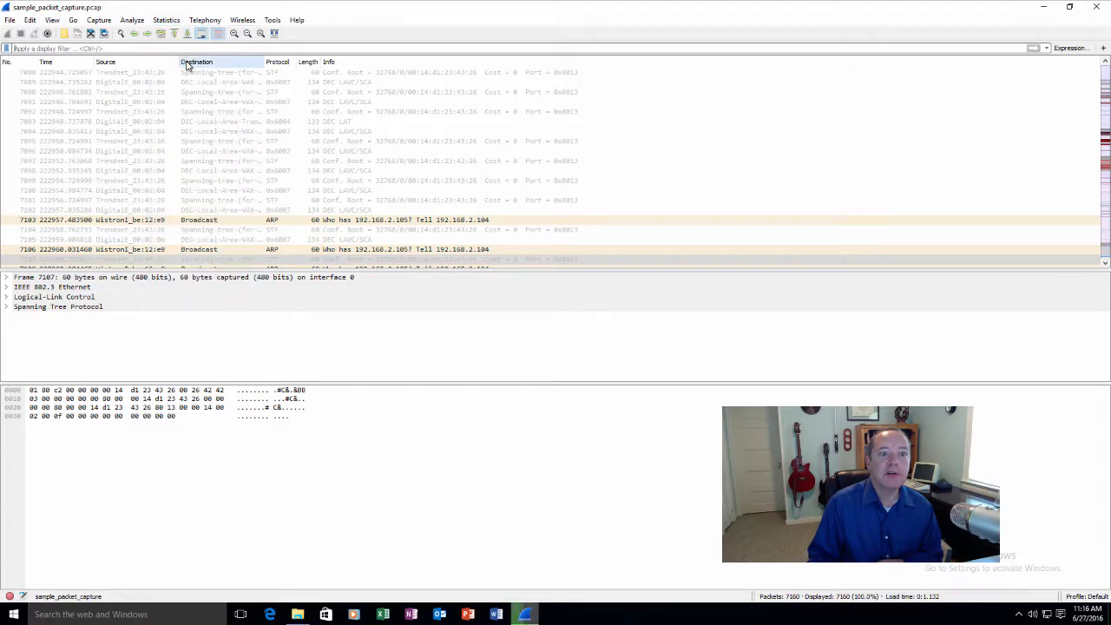
{"action": "left_click", "coordinate": [166, 19]}
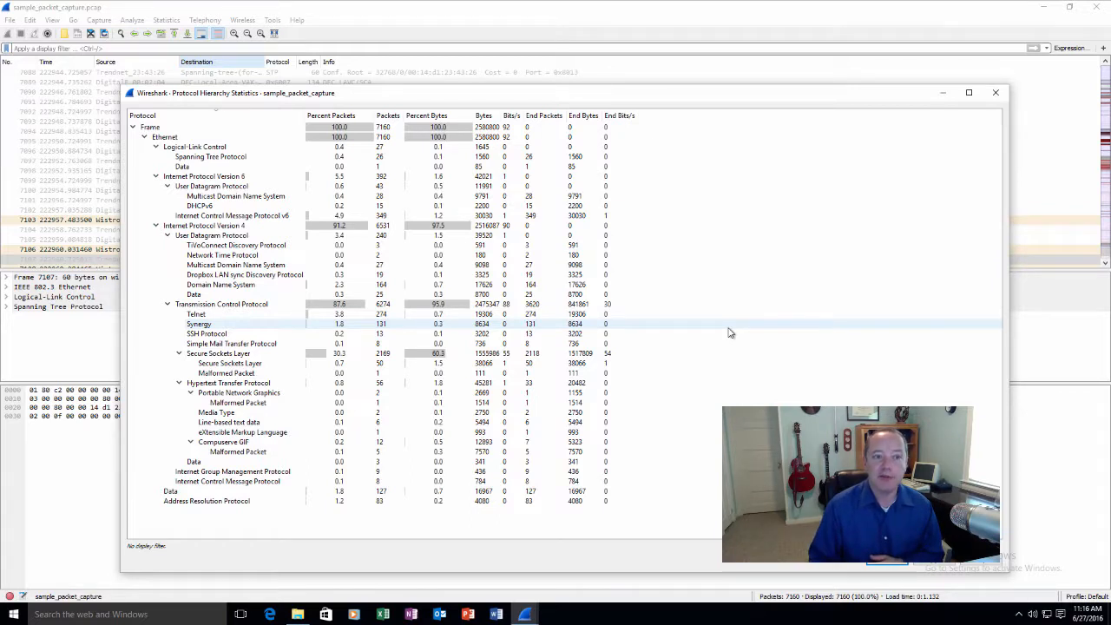
{"action": "mouse_move", "coordinate": [708, 331]}
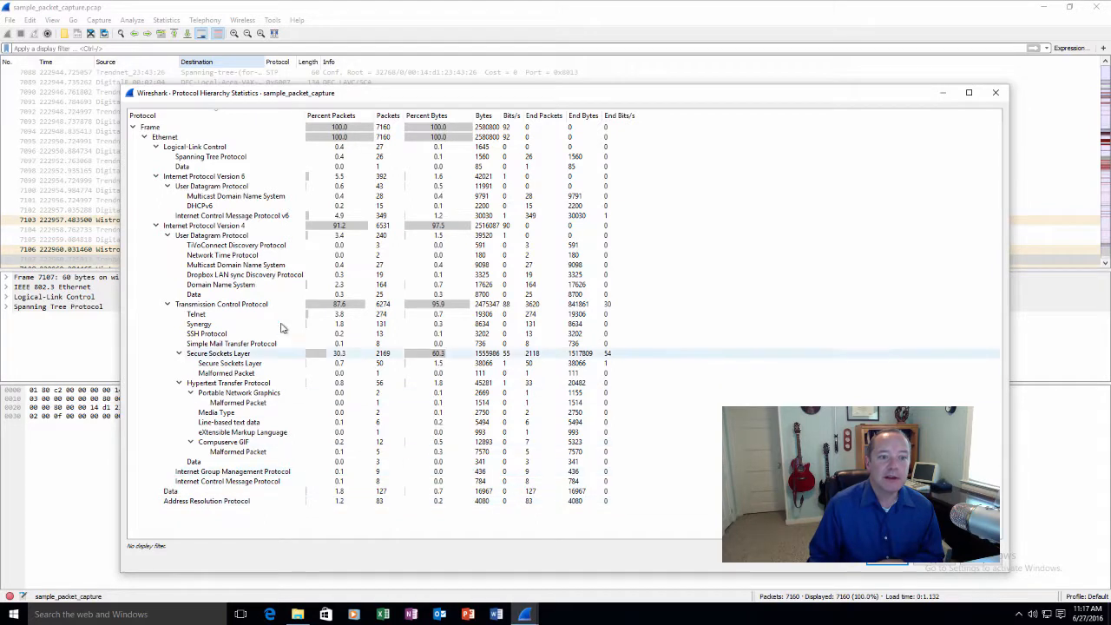
{"action": "left_click", "coordinate": [236, 245]}
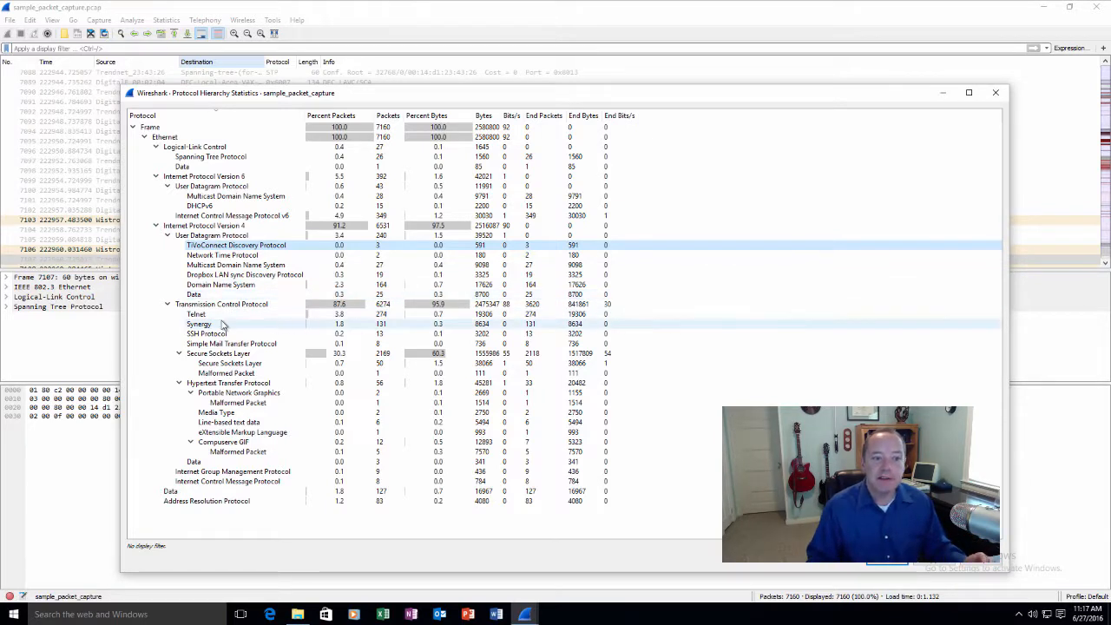
{"action": "left_click", "coordinate": [196, 314]}
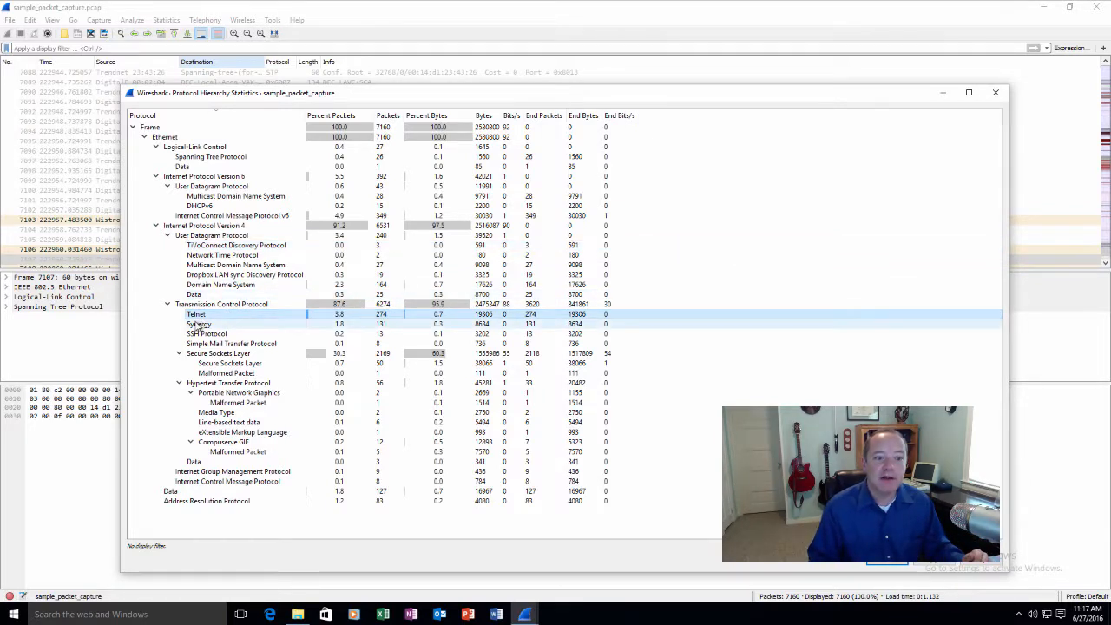
{"action": "left_click", "coordinate": [198, 324]}
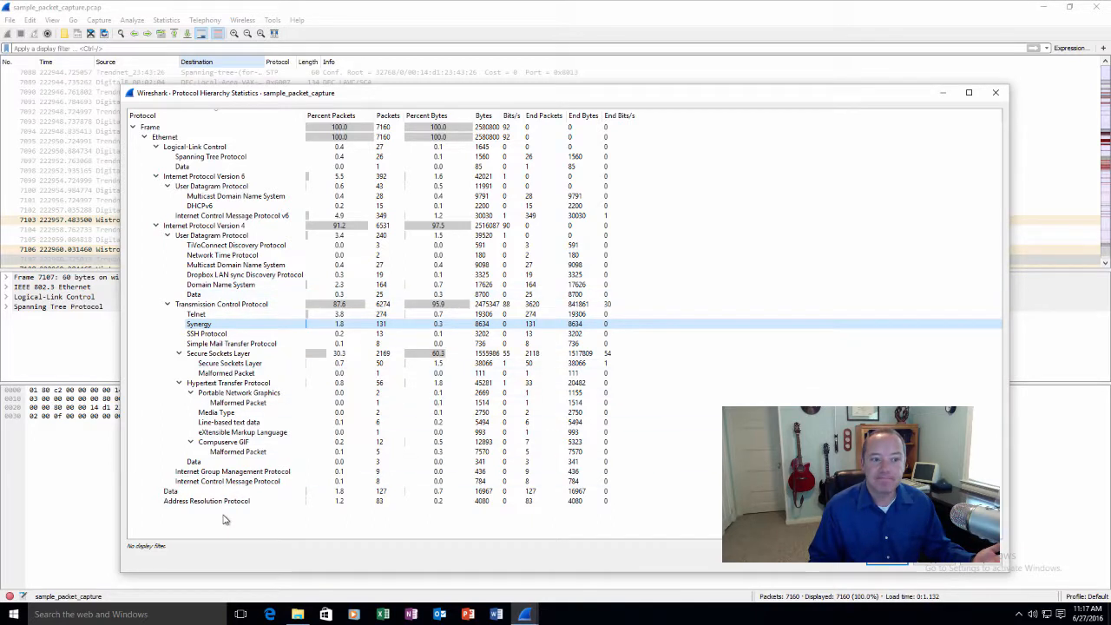
Apply the Synergy row as the display filter and return to the packet list showing only Synergy packets
{"action": "right_click", "coordinate": [197, 324]}
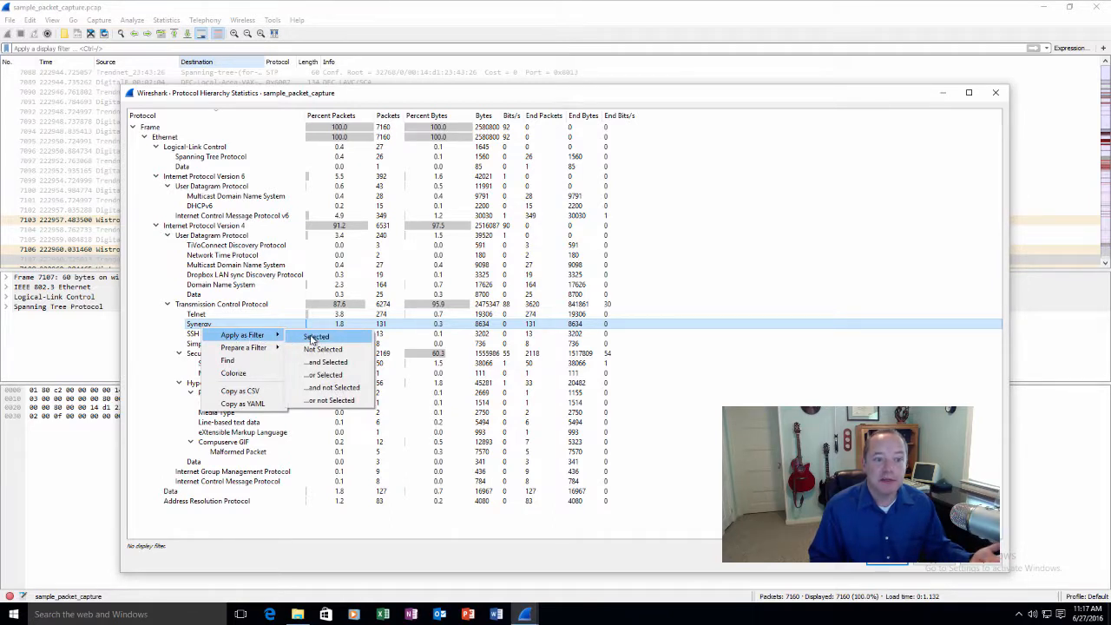
{"action": "left_click", "coordinate": [316, 337]}
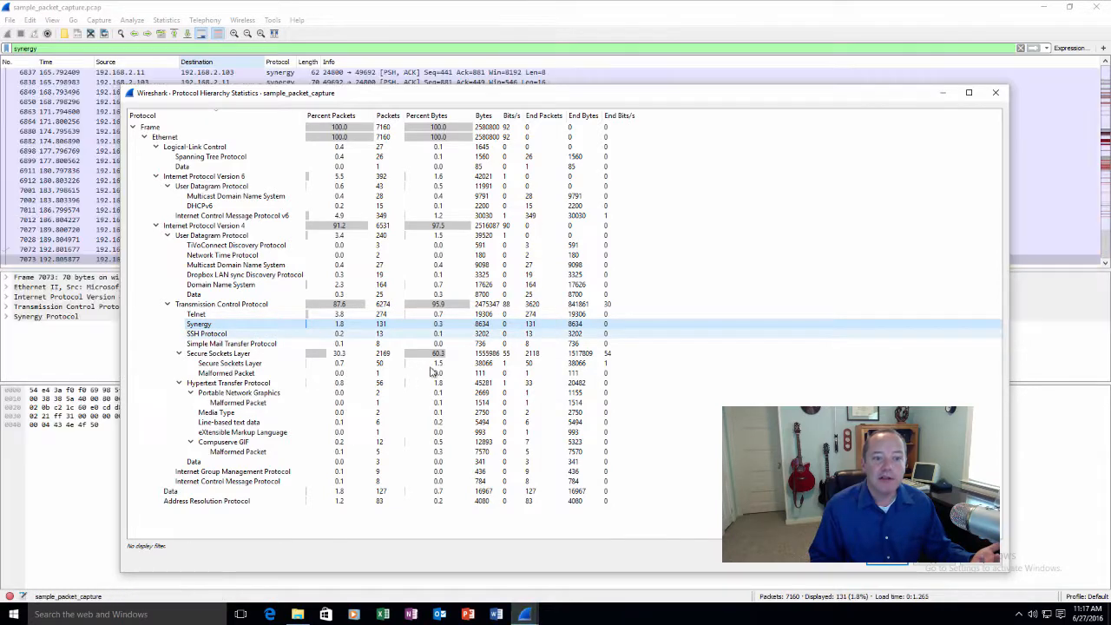
{"action": "left_click", "coordinate": [997, 93]}
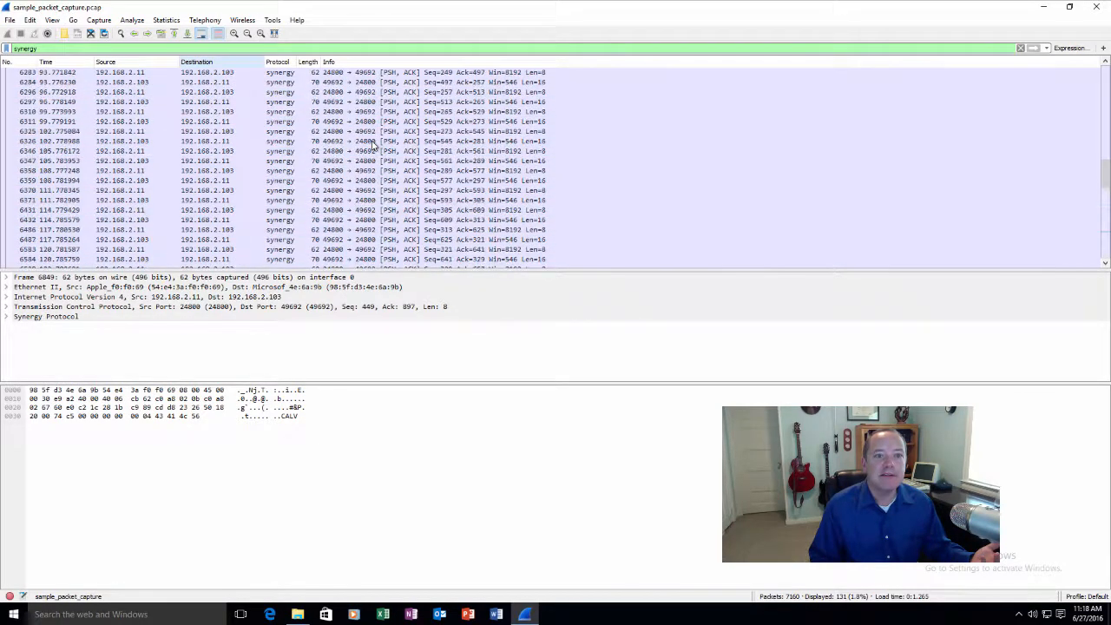
{"action": "scroll", "scroll_direction": "up", "scroll_amount": 3}
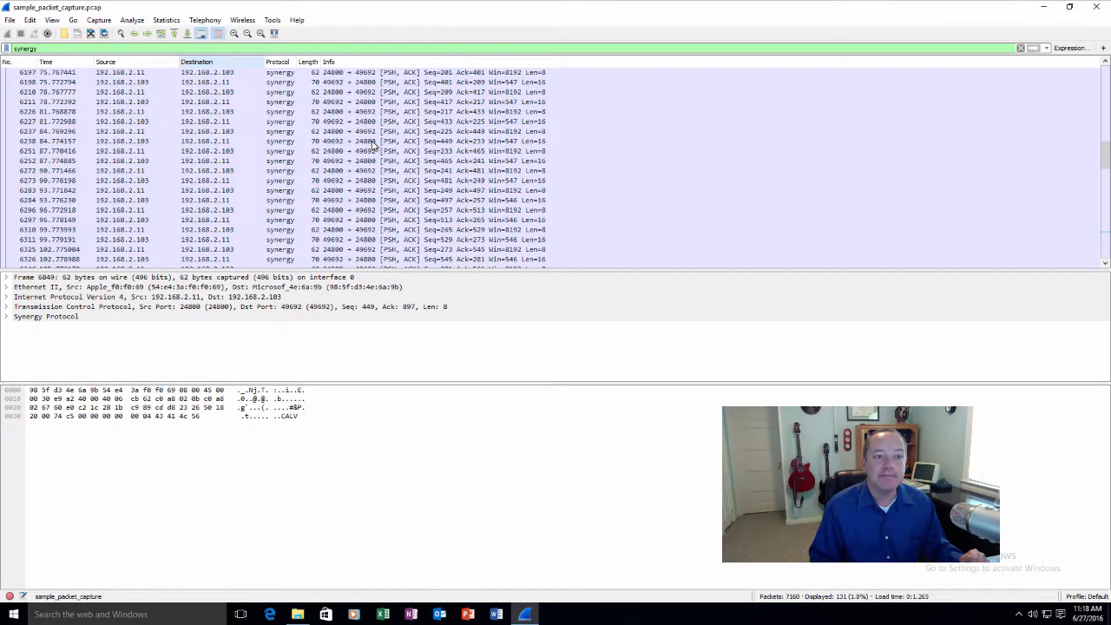